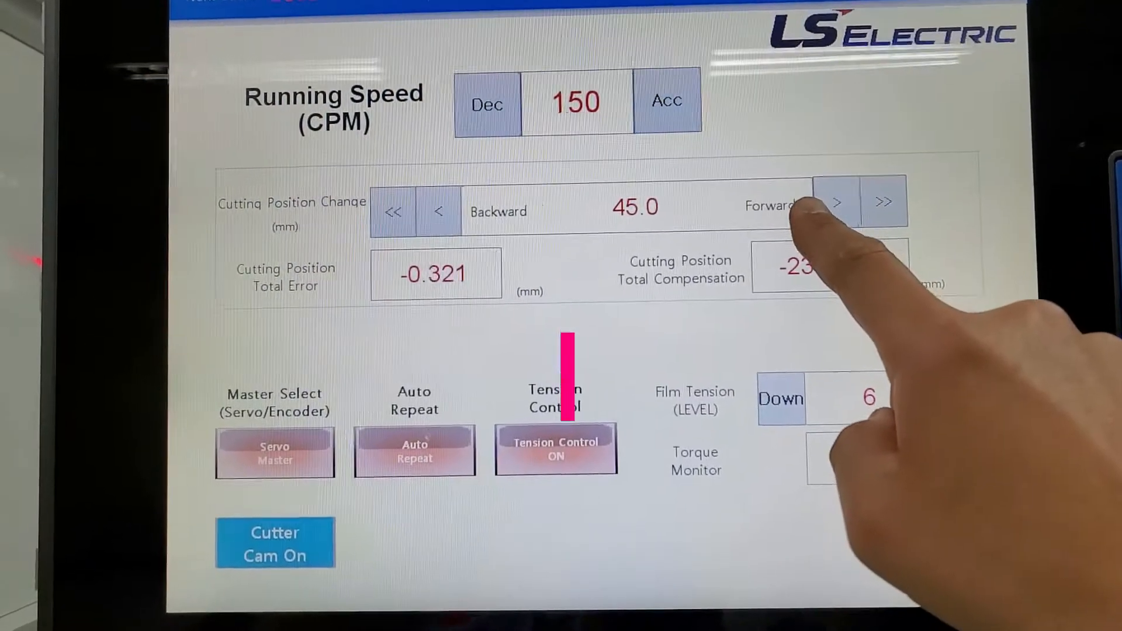
Nudge the cutting position change forward from 45.0 mm with the '>' button
left_click(835, 201)
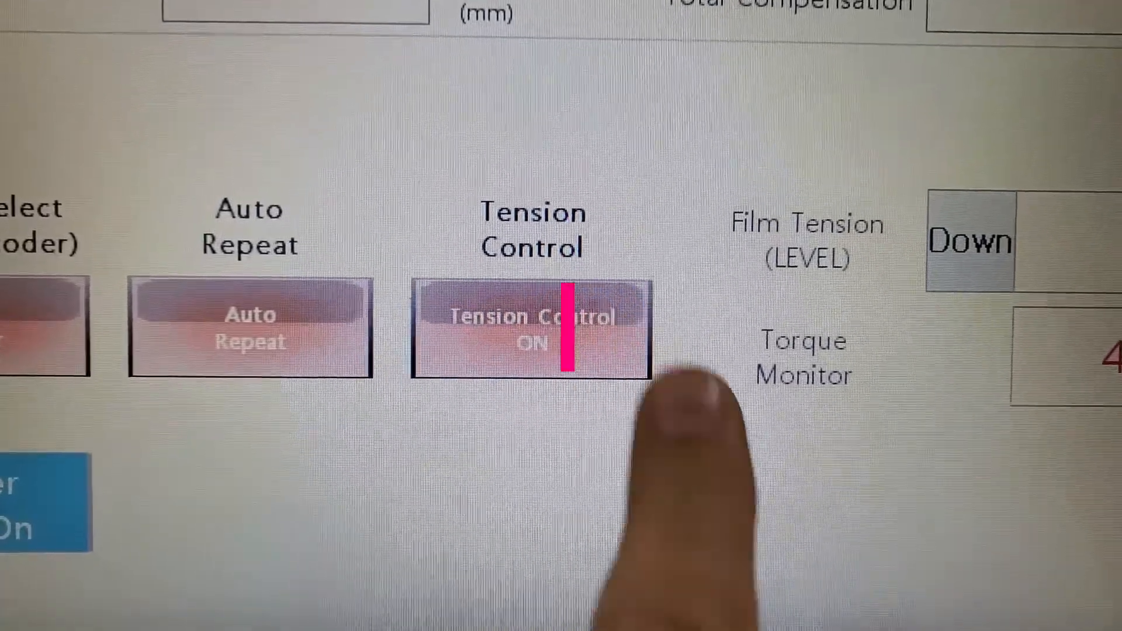
Switch Tension Control from ON to OFF, keeping cutting position at 46.0 mm
left_click(533, 329)
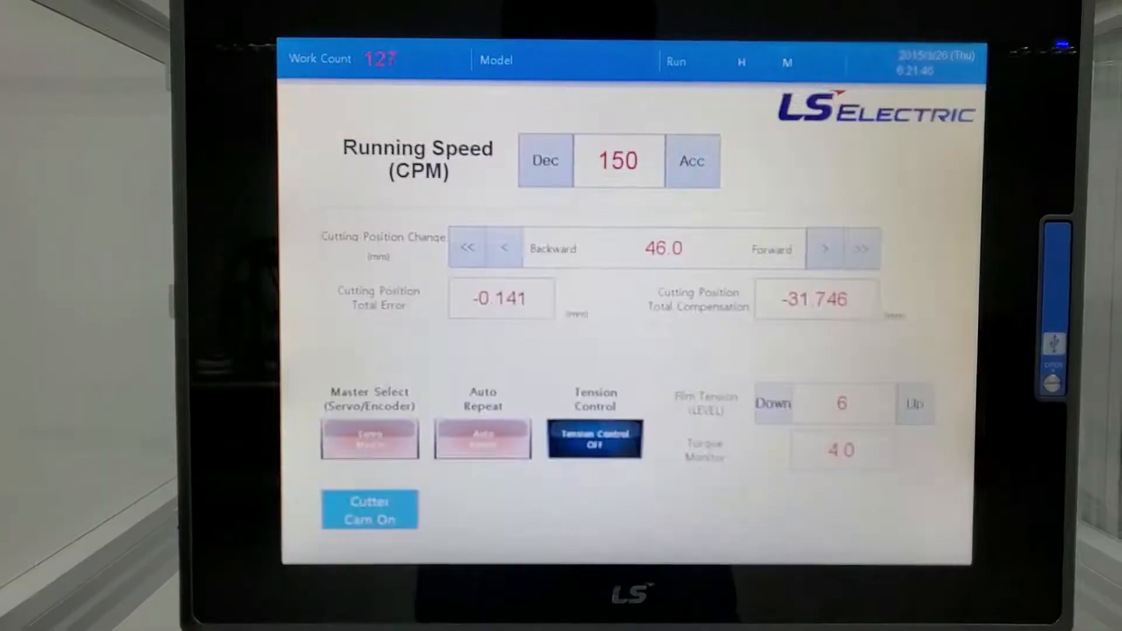